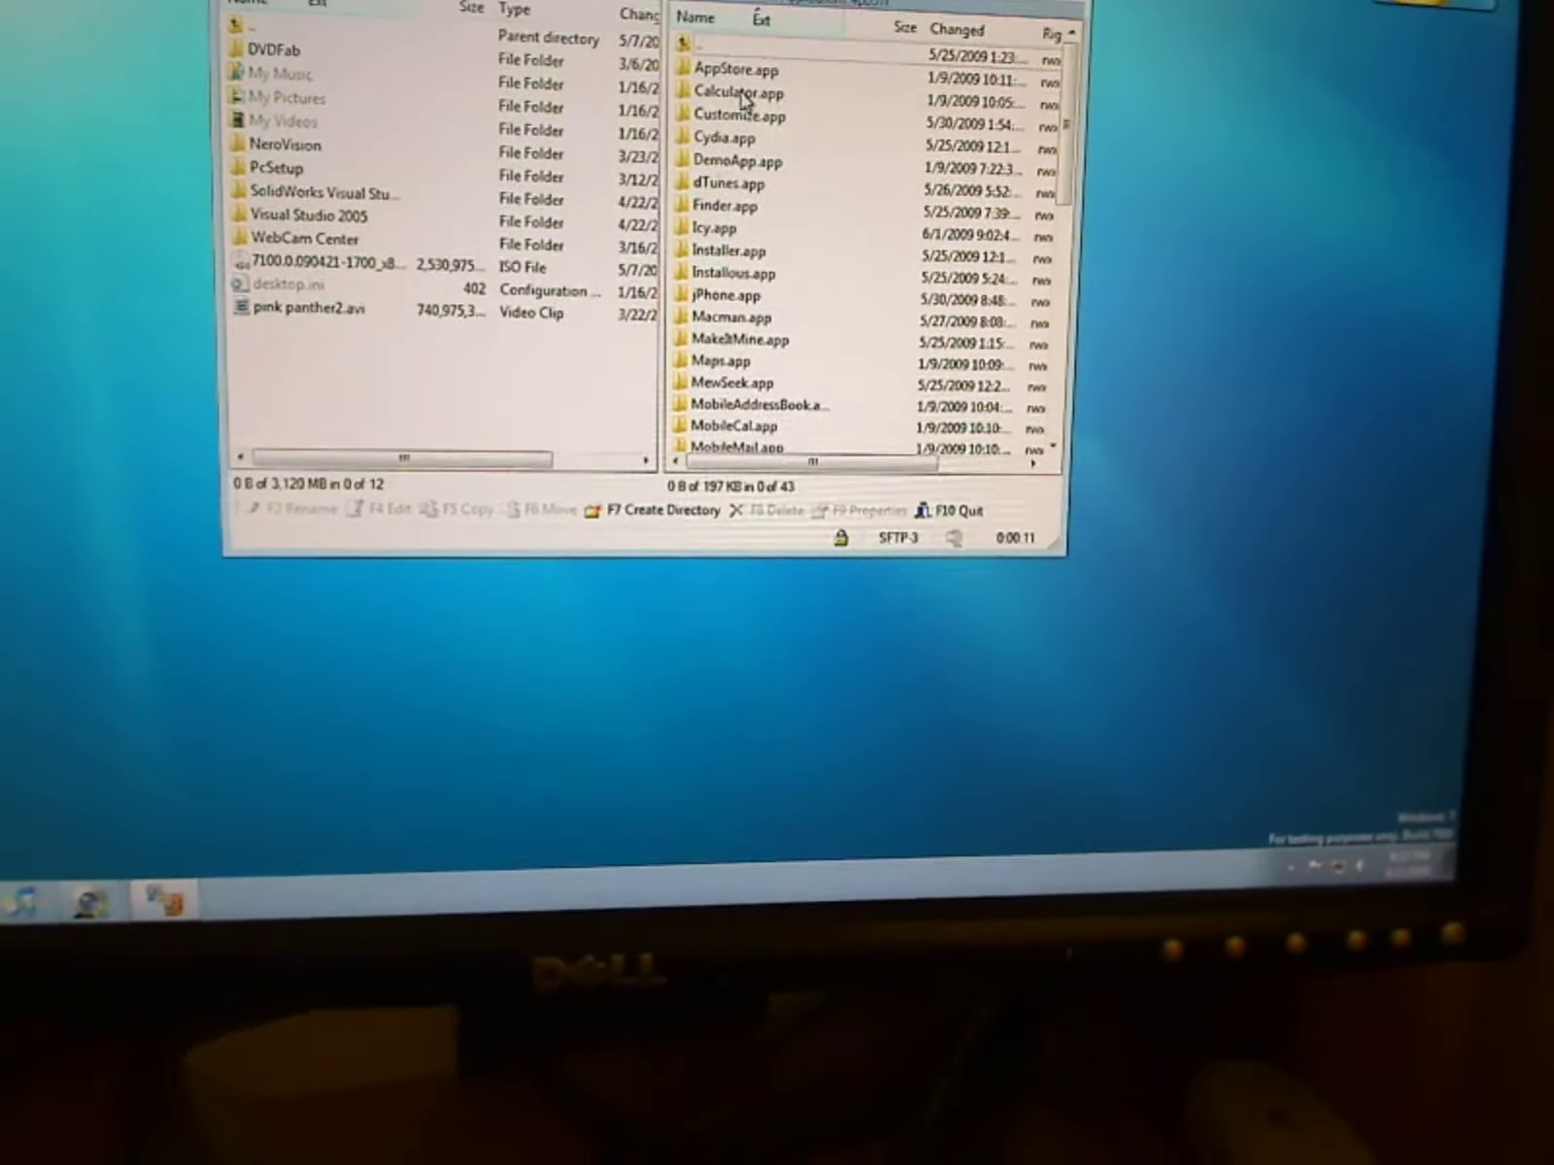
# Open the Customize.app folder in the remote panel to list its .lproj folders, icons and pngs.
pyautogui.doubleClick(733, 115)
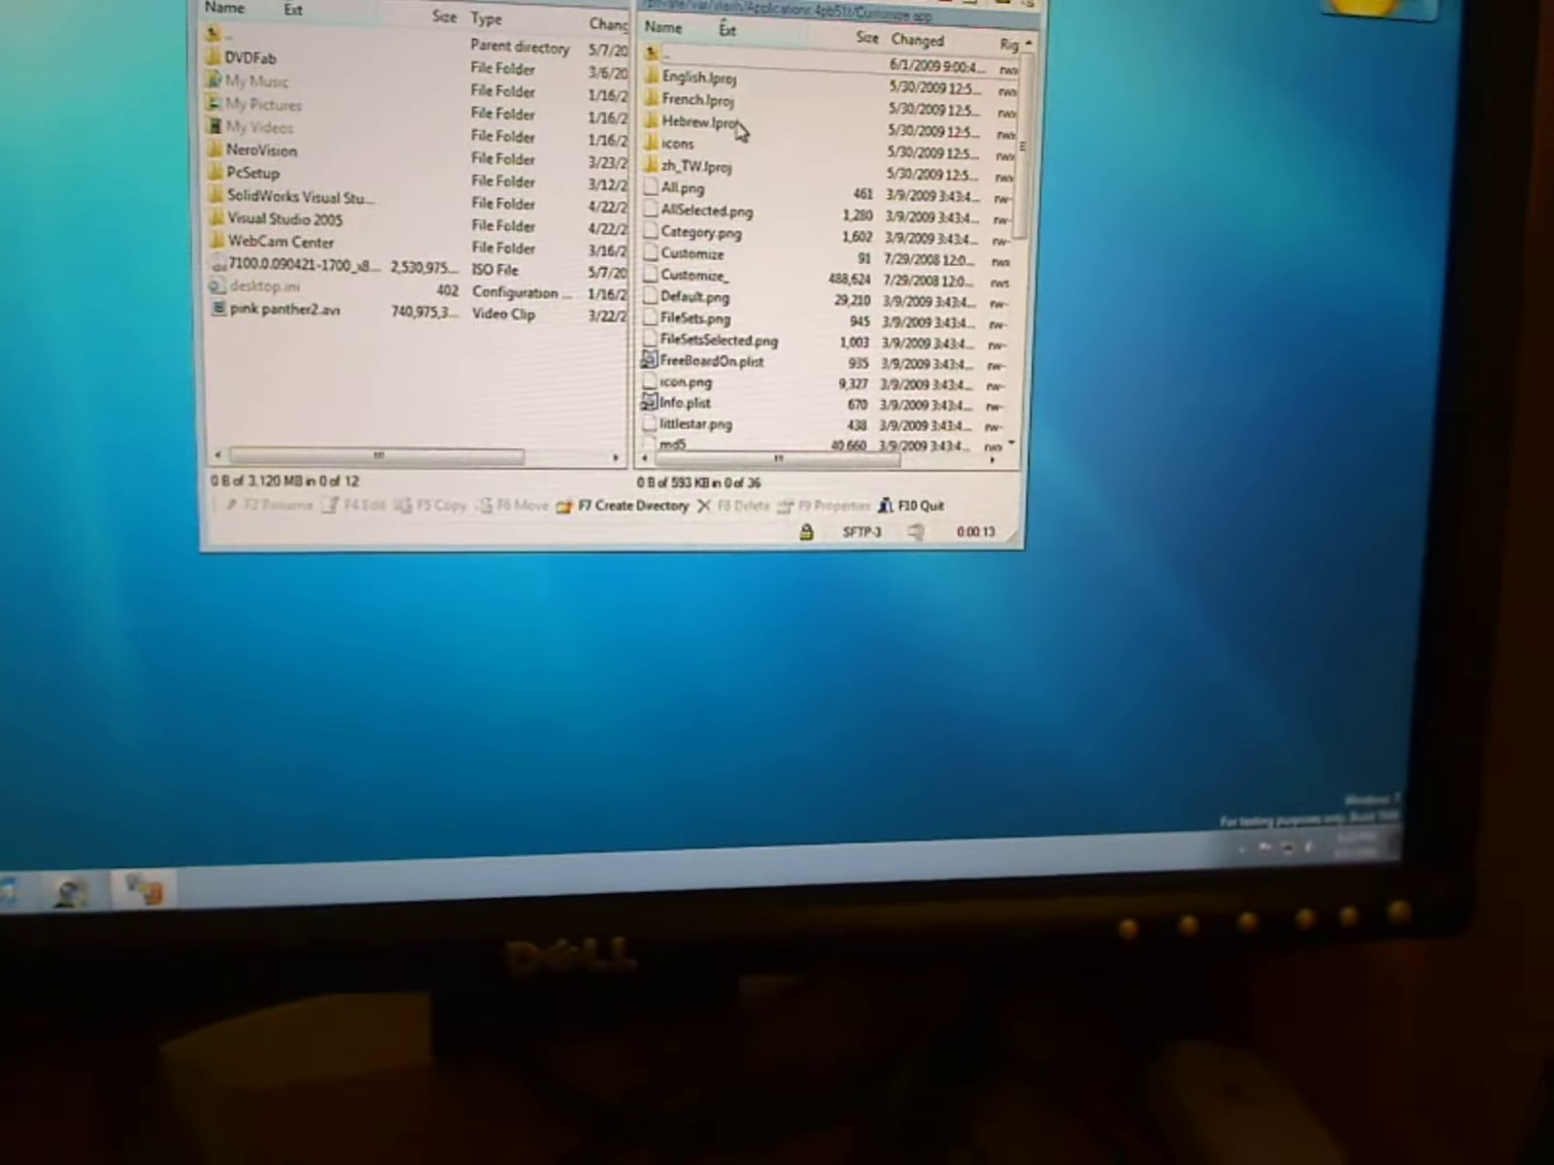